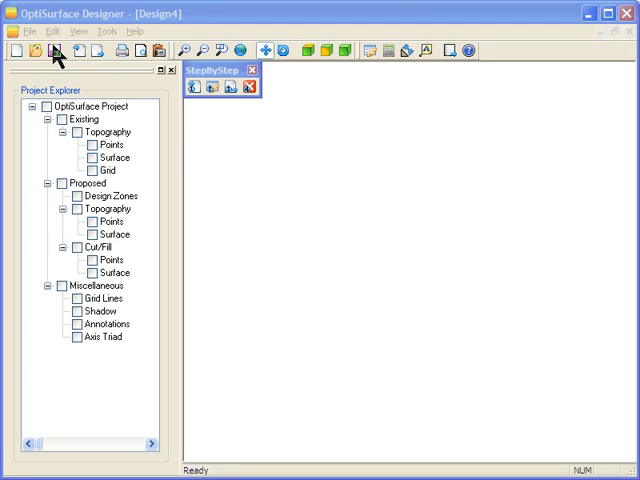
Step: Open the File menu to show its commands, including Import
left_click(27, 31)
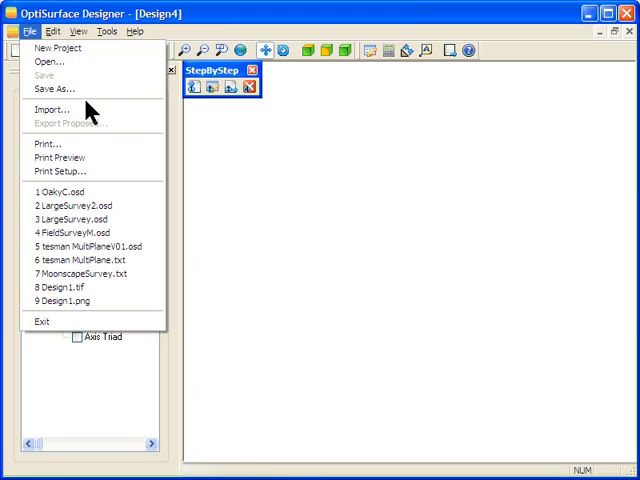
mouse_move(55, 109)
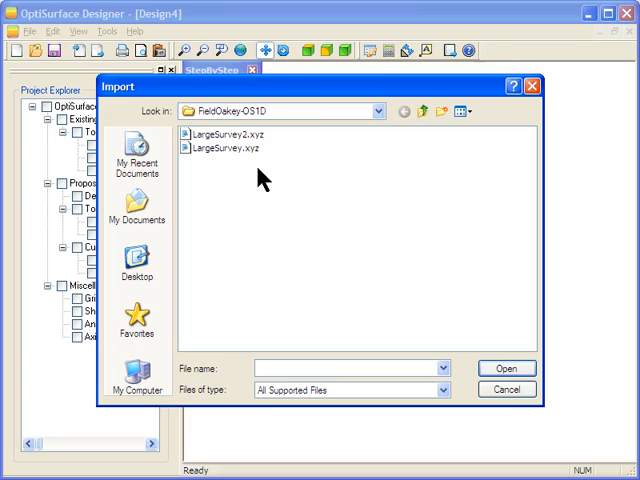
mouse_move(283, 165)
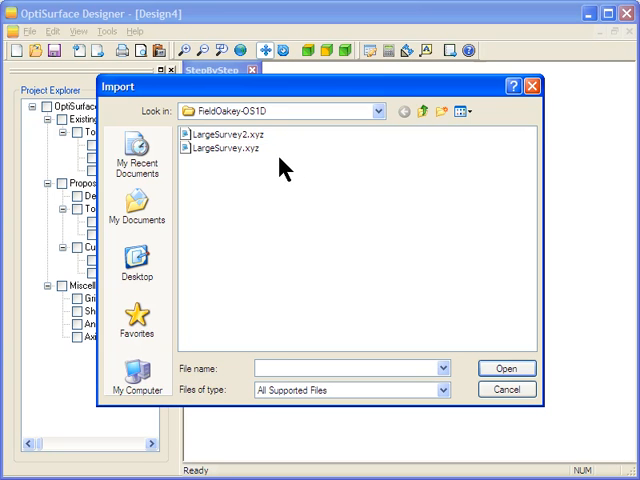
mouse_move(280, 168)
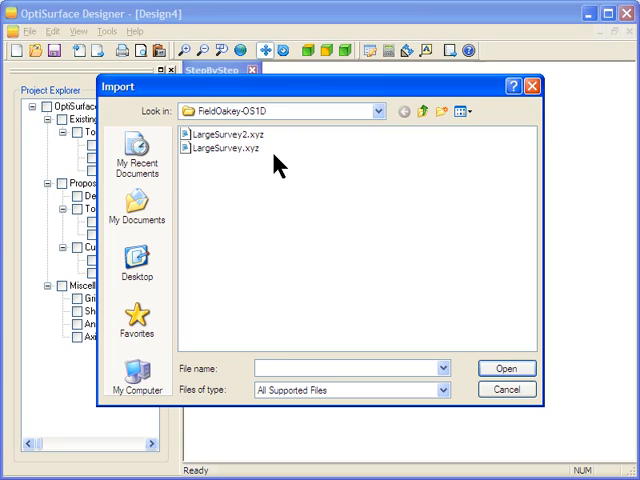
Step: Select LargeSurvey.xyz in the Import dialog and confirm it
left_click(217, 149)
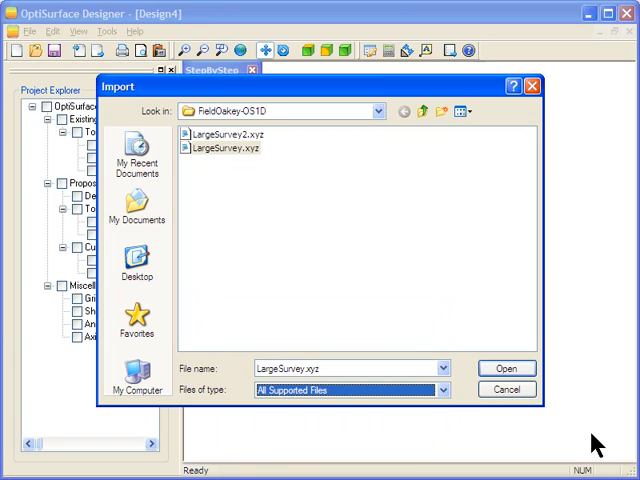
left_click(507, 368)
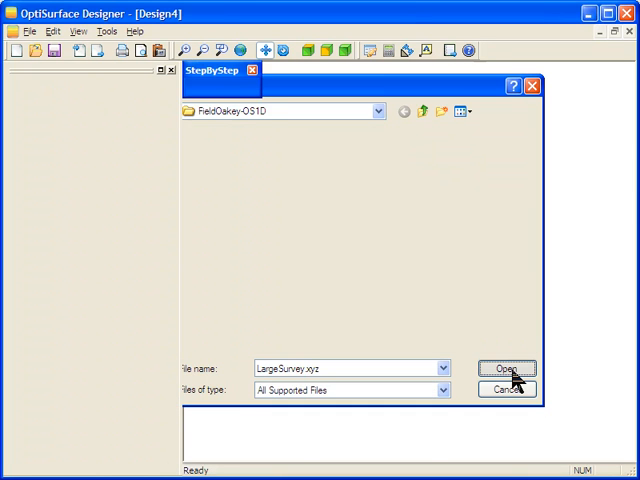
Step: Confirm the import to generate the elevation-coloured surface with its Boundary zone
left_click(507, 368)
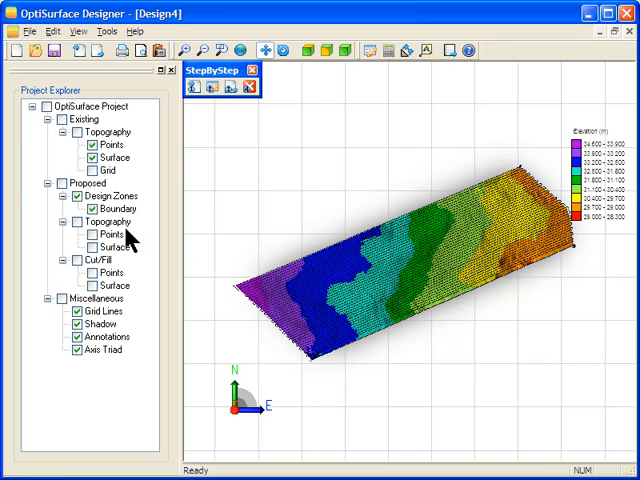
mouse_move(123, 215)
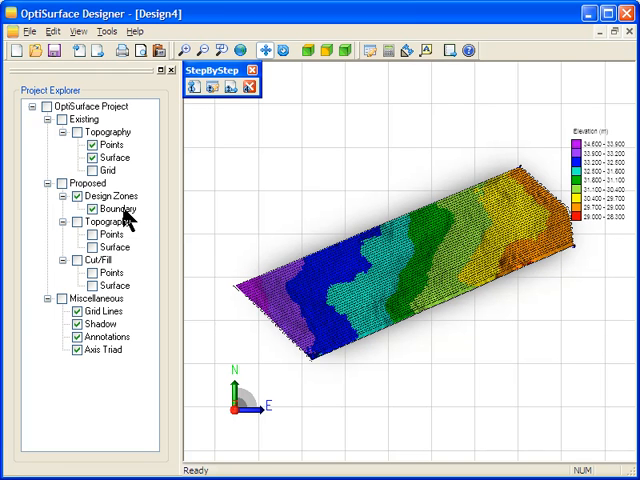
Step: Bring up the context menu for Boundary under Design Zones
right_click(112, 208)
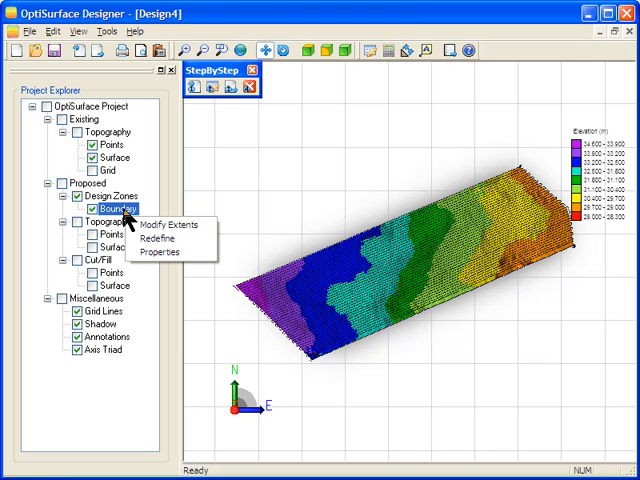